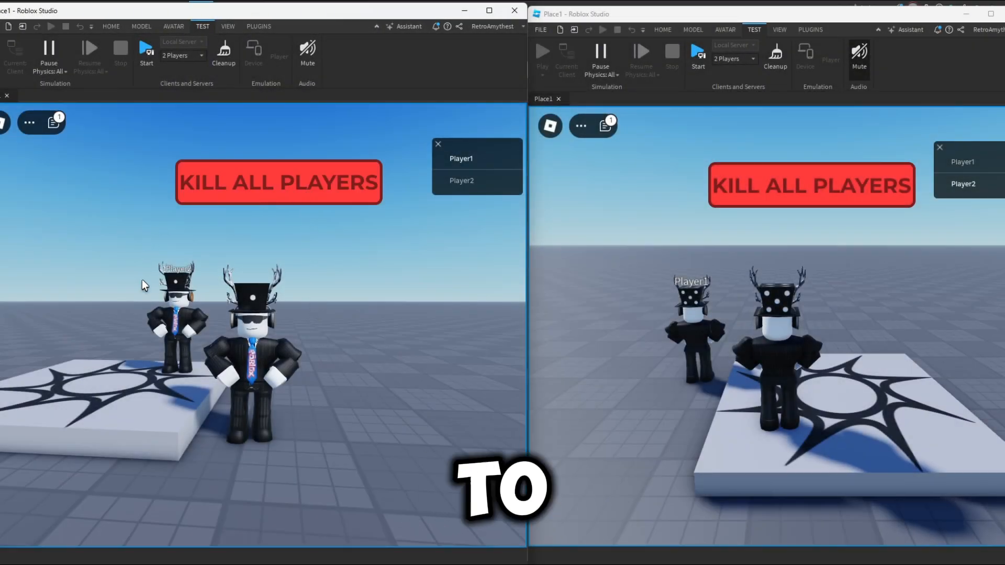
Switch to an empty baseplate place and bring up the Insert Object list for StarterGui.
click(278, 182)
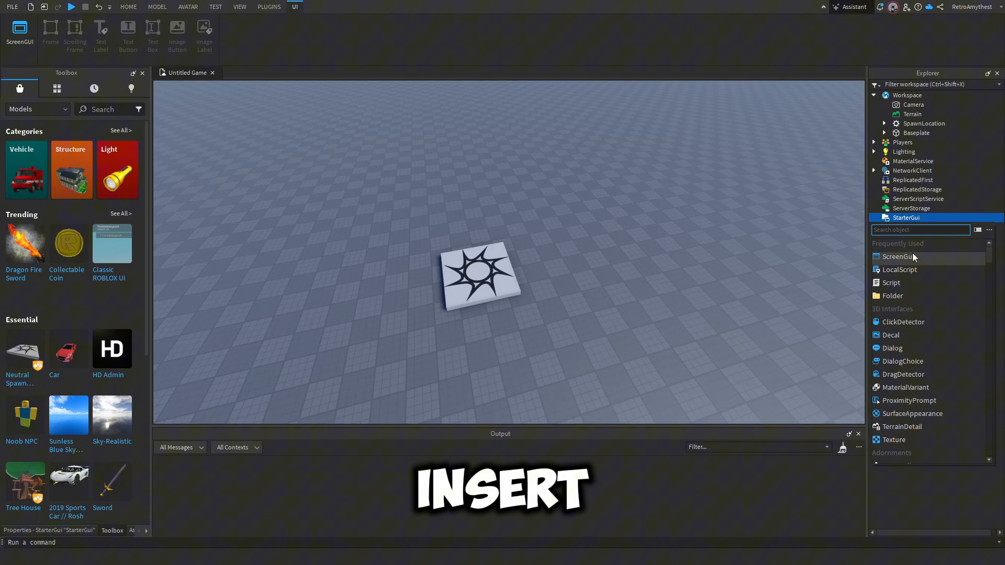
Add a ScreenGui named KillAllPlayersGUI with ResetOnSpawn disabled and a TextButton inside it.
click(896, 257)
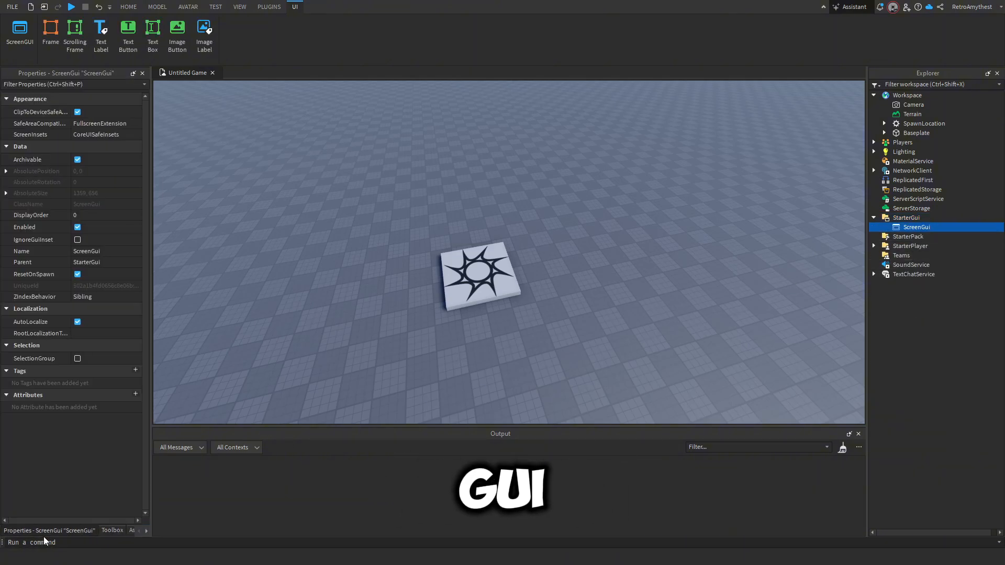
click(35, 273)
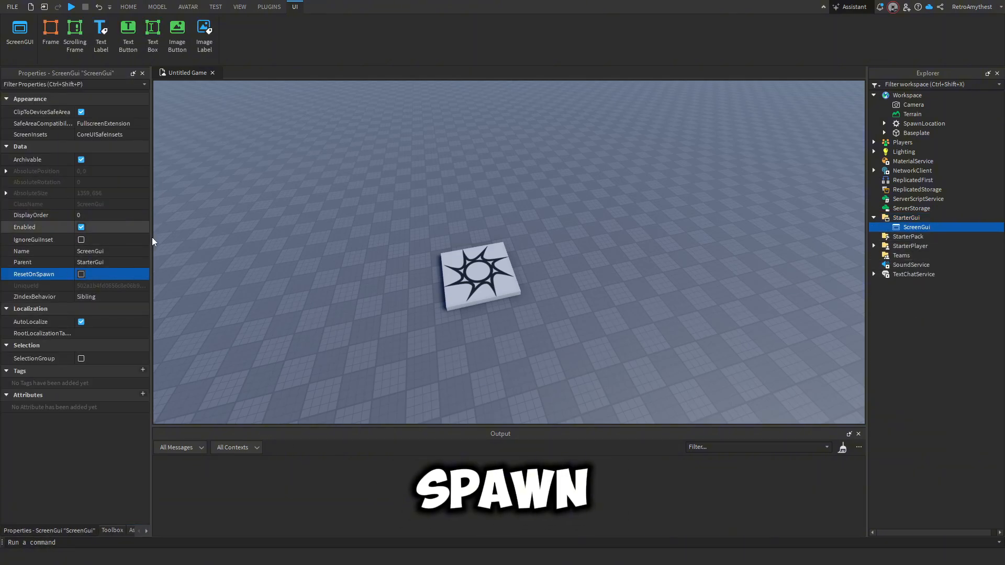
double_click(90, 250)
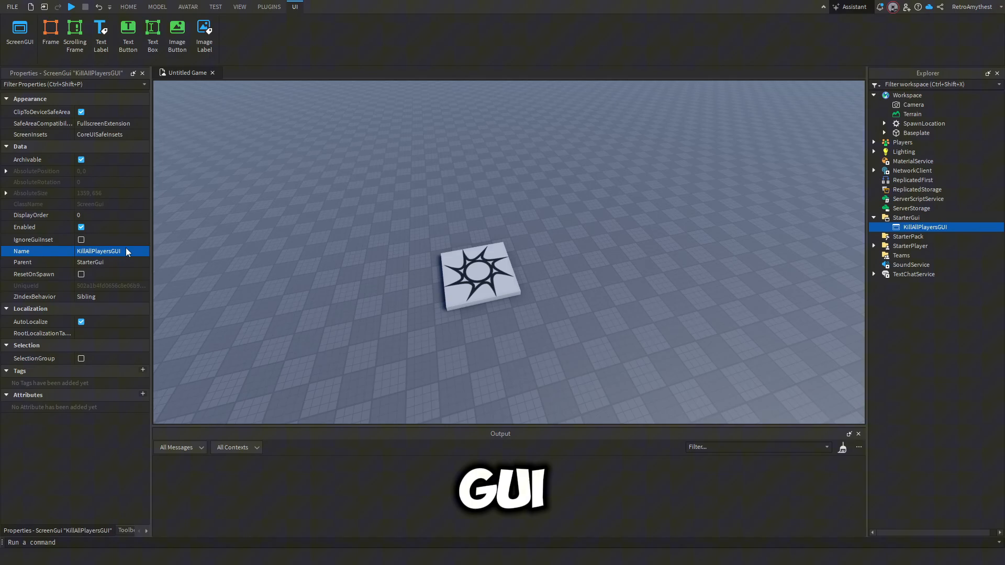
click(128, 36)
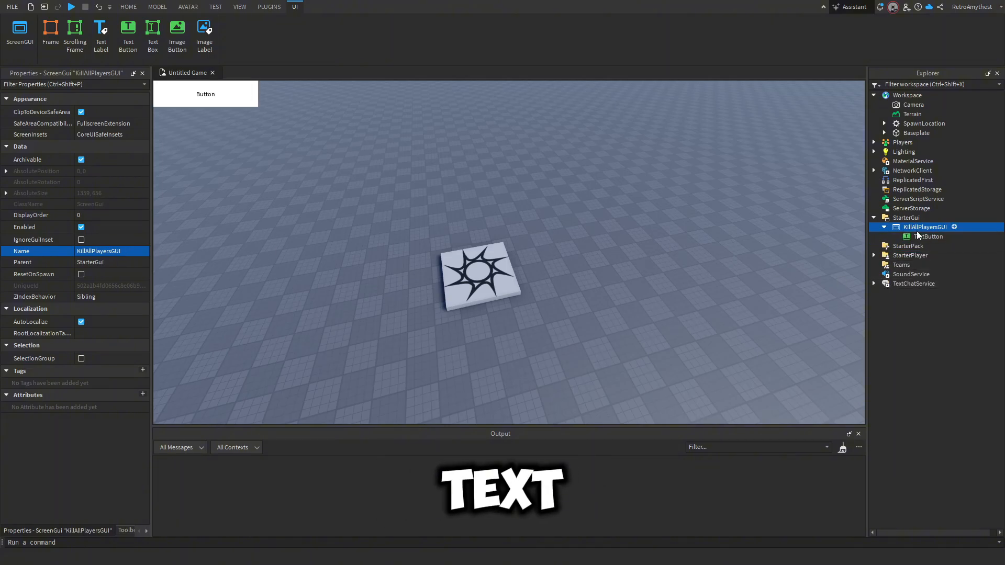
Style the button as a red rounded KILL ALL PLAYERS button with dark red bold text, UICorner and UIStroke.
click(927, 236)
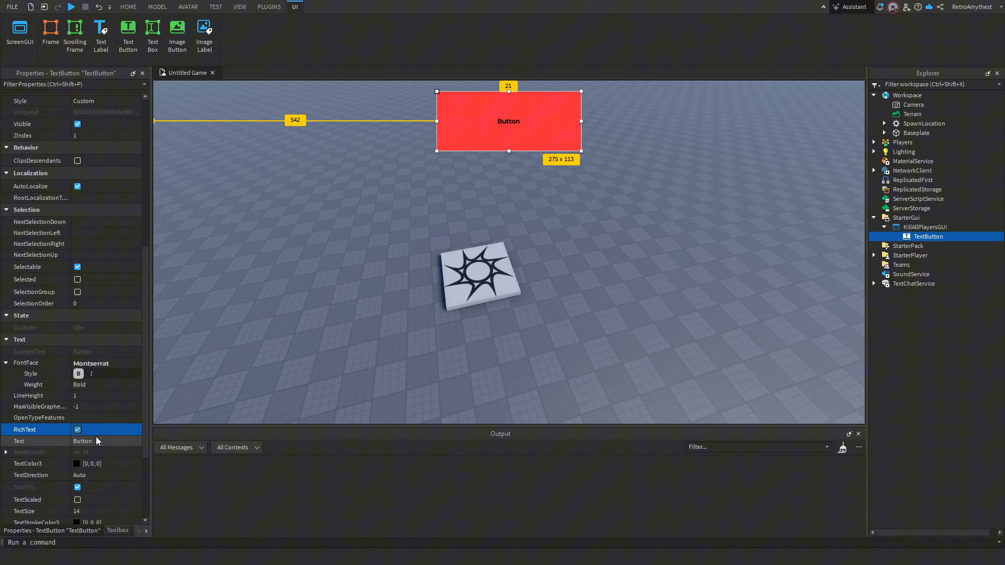
click(76, 463)
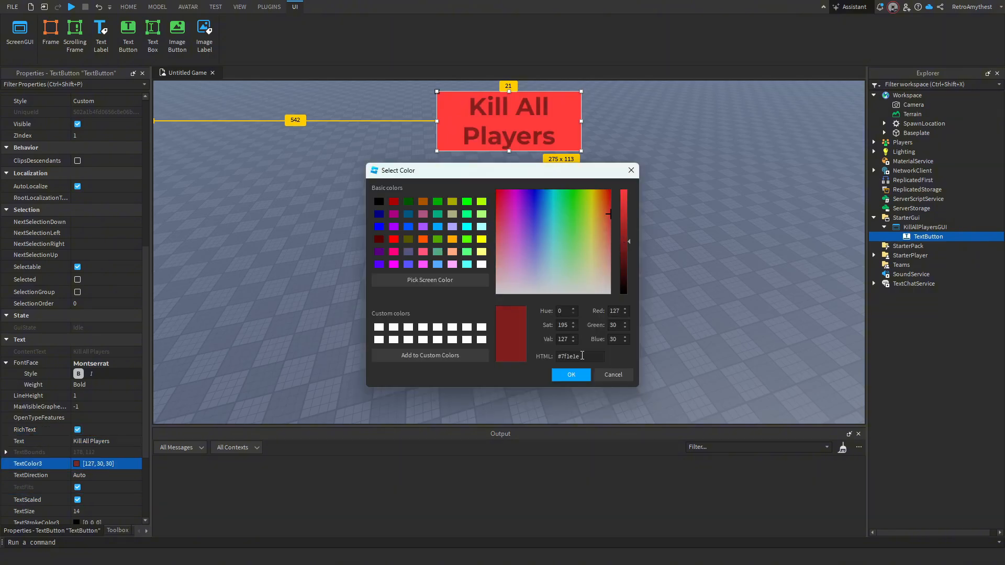
click(569, 375)
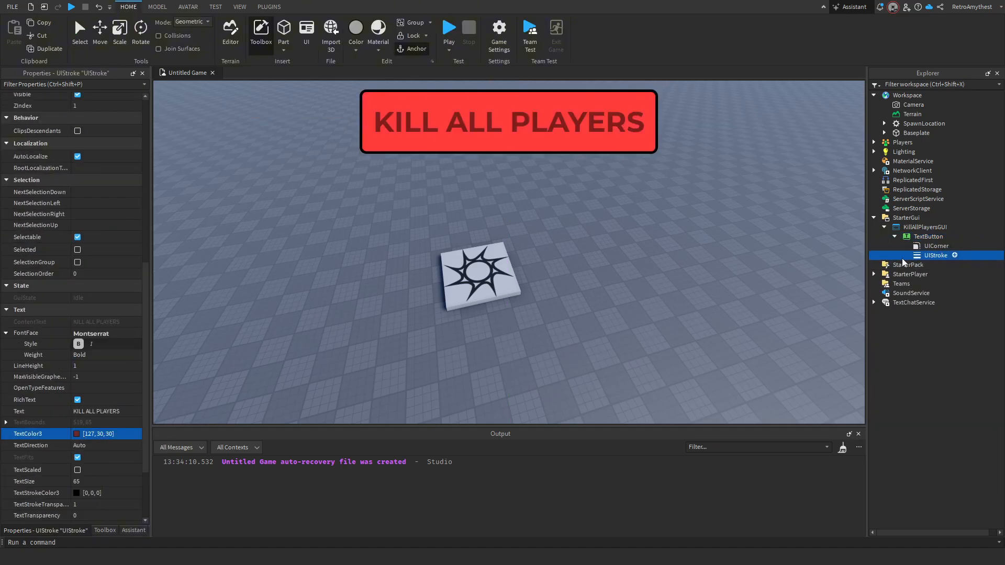
click(927, 235)
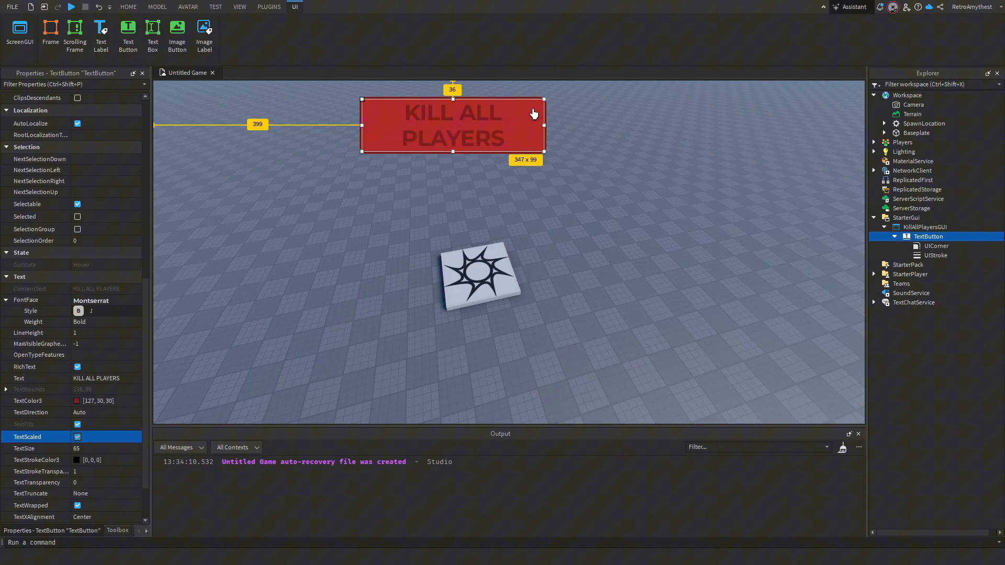
click(128, 6)
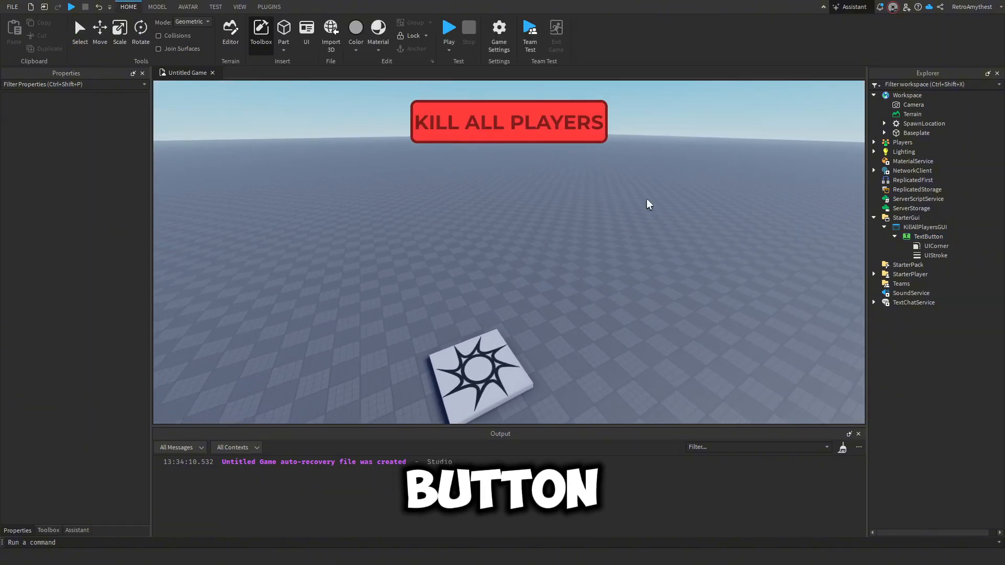
Write a LocalScript connecting MouseButton1Click to MarketplaceService:PromptProductPurchase(player, 0).
click(926, 237)
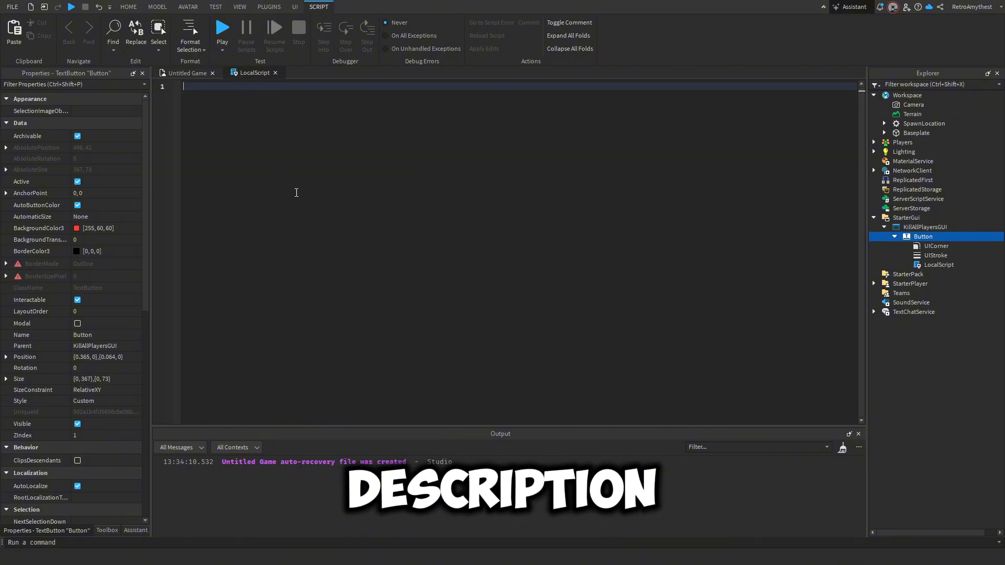
text(script.Parent.m)
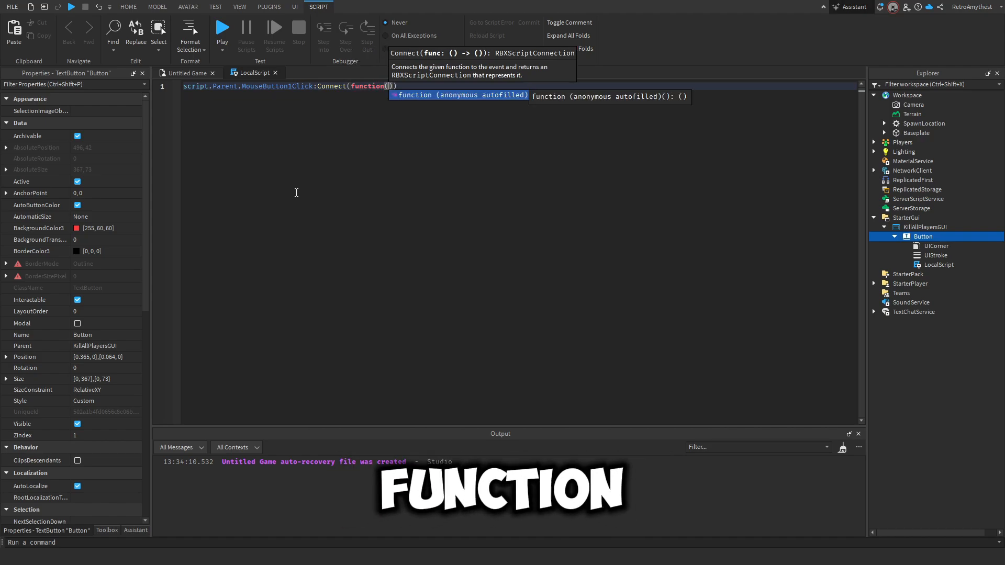
text(local player = game.Players.LocalPlayer)
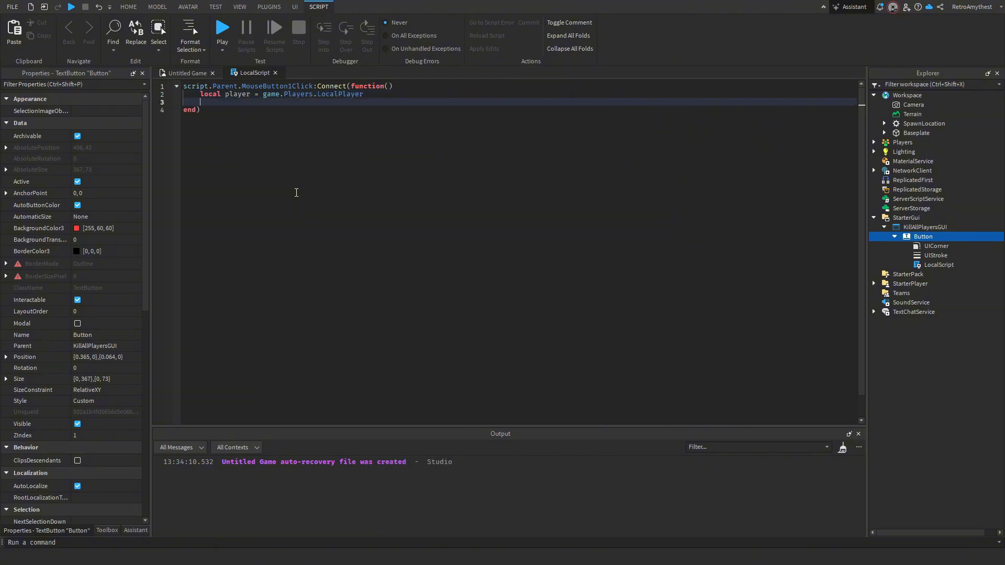
text(game.MarketplaceService:PromptProductPurchase()
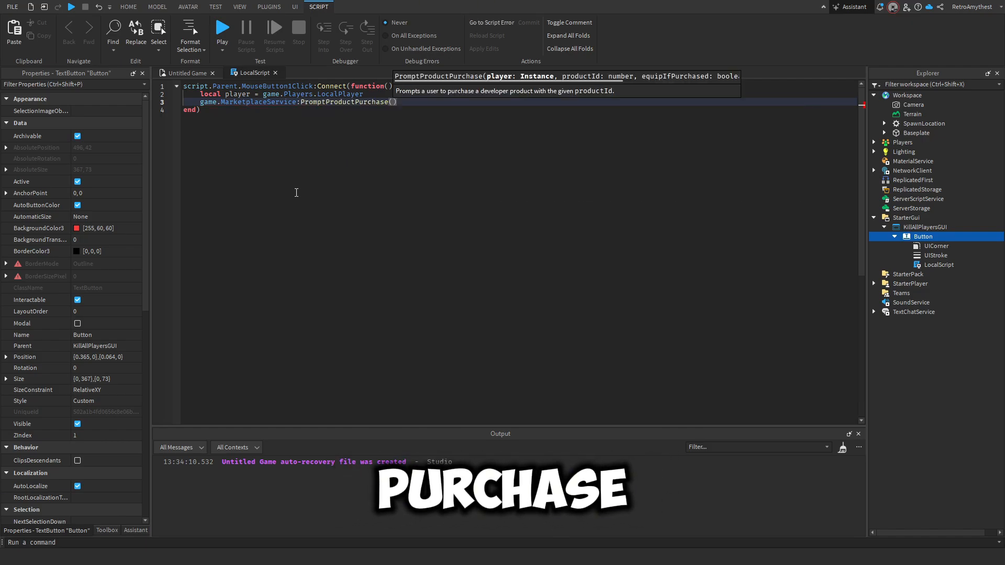
text(player, 0)
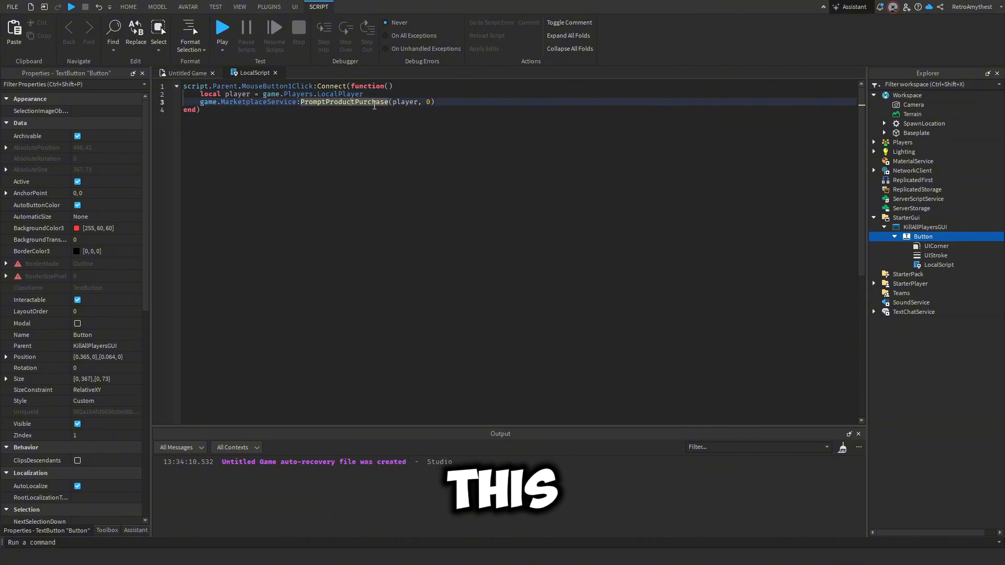
mouse_move(344, 102)
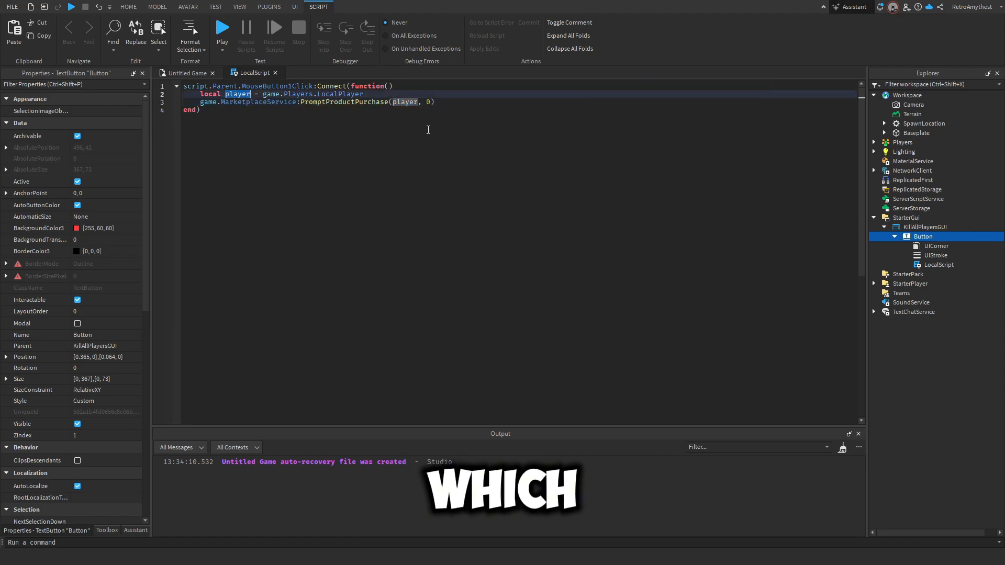
Leave the PromptProductPurchase product ID argument as 0 for now.
click(429, 102)
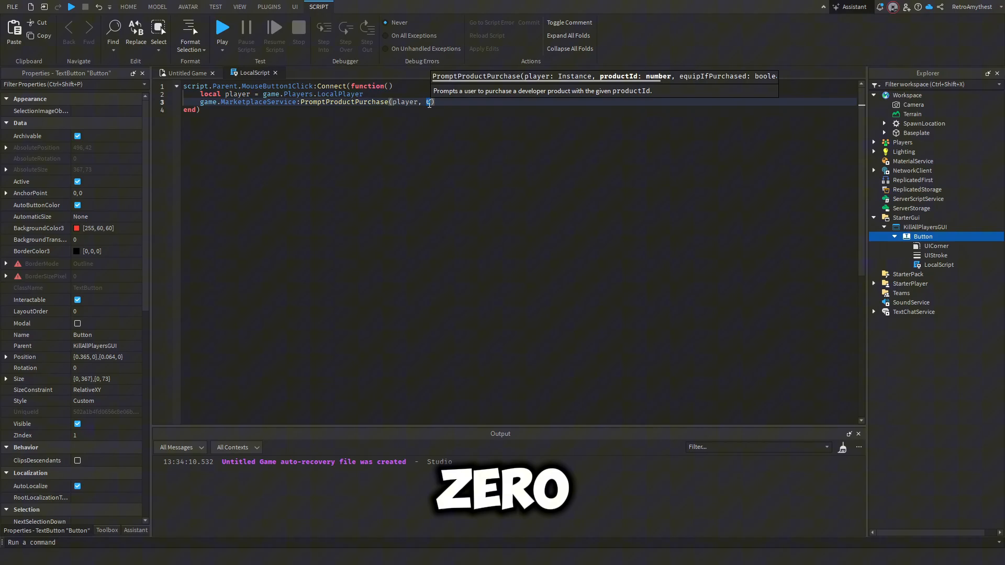
text(0)
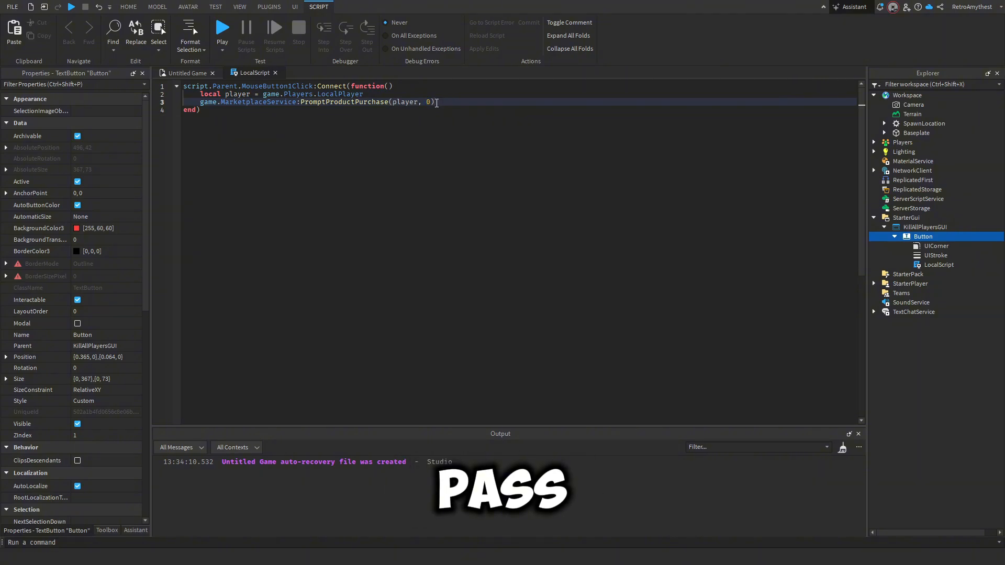
double_click(344, 101)
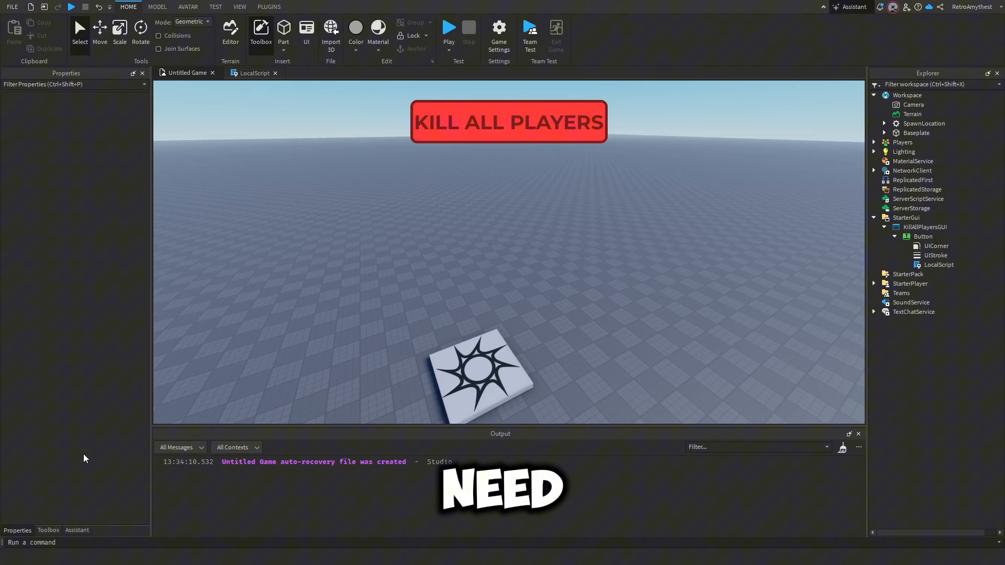
Generate a ProcessReceipt handler with the Assistant and add it as a Script in ServerScriptService.
click(76, 530)
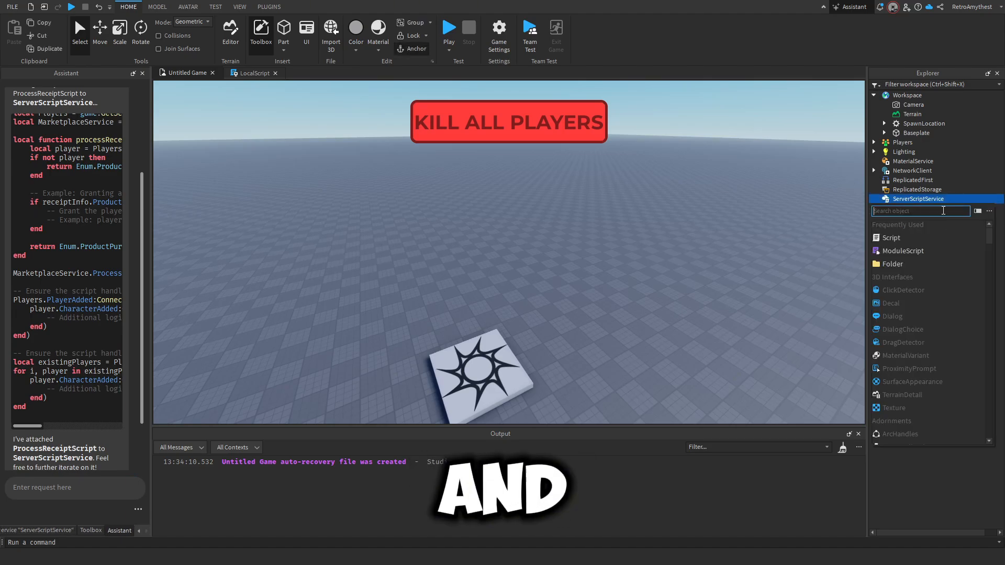
click(891, 238)
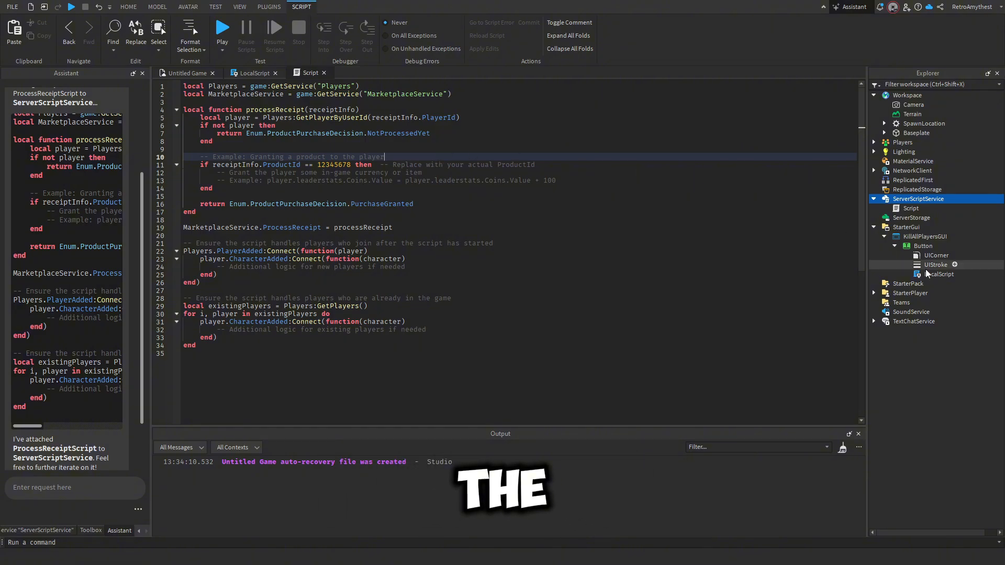
Clear the placeholder product ID 12345678 from the server receipt handler.
click(939, 275)
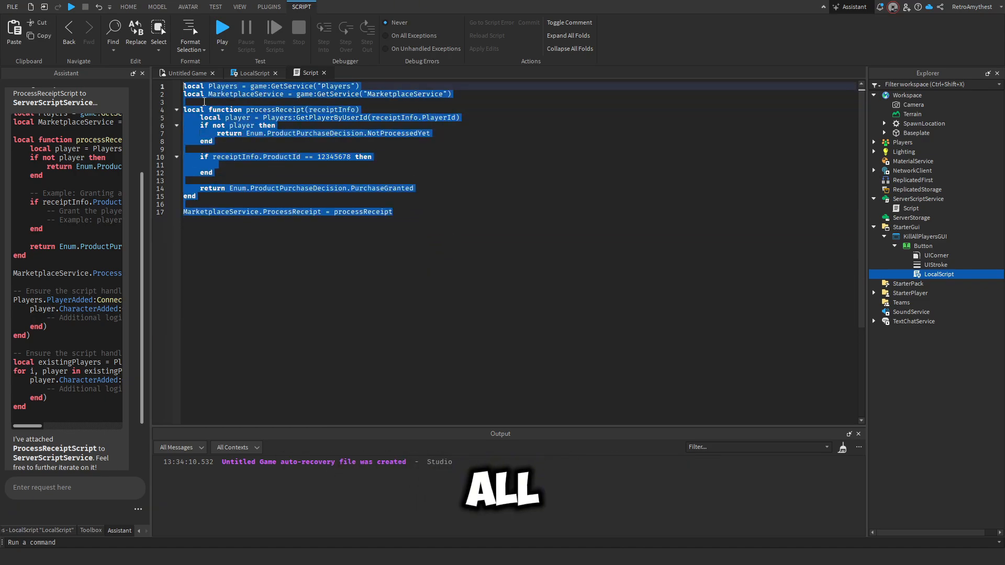
double_click(334, 157)
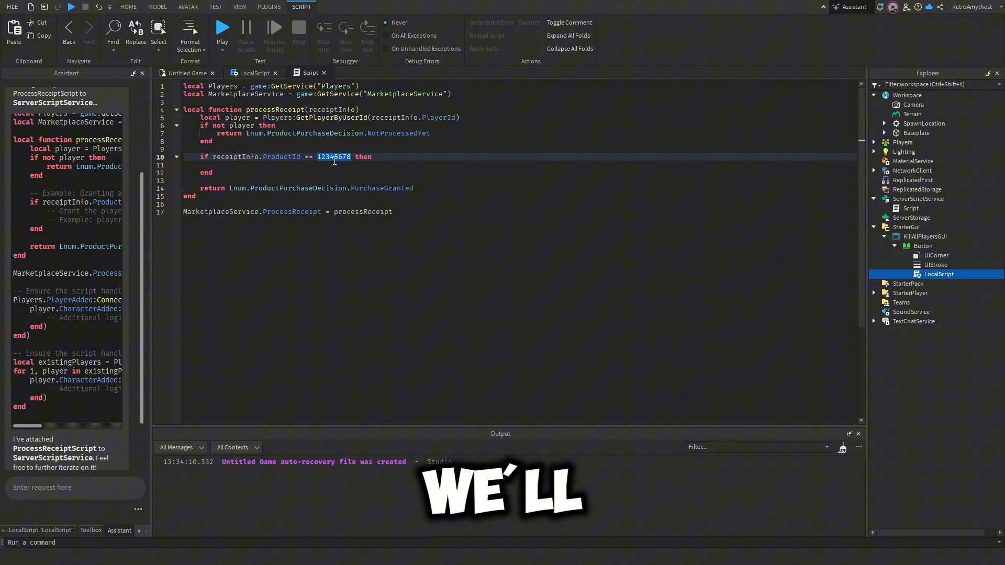
key(Delete)
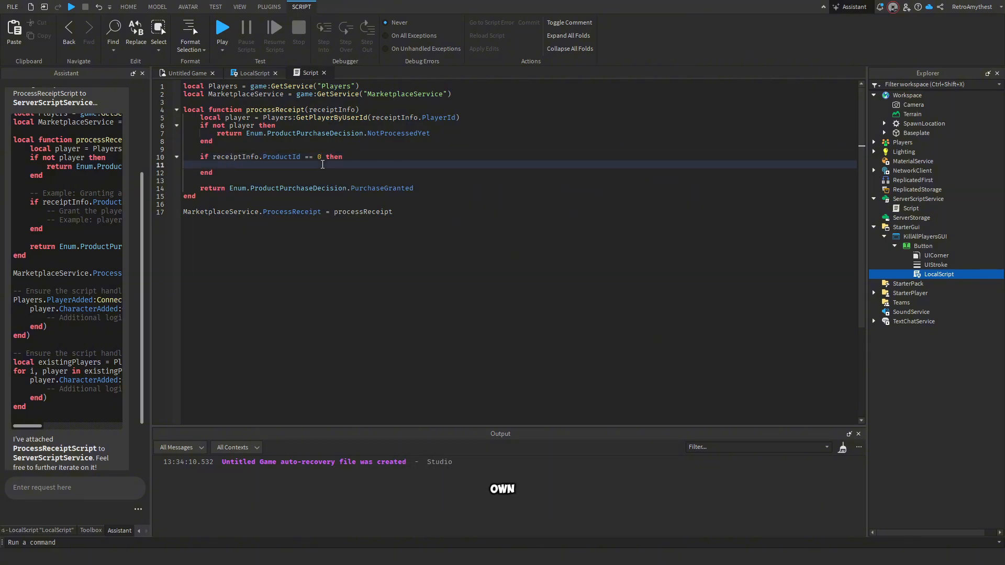
Loop over Players:GetPlayers() setting each player.Character Humanoid Health = 0.
text(for i,v in paii)
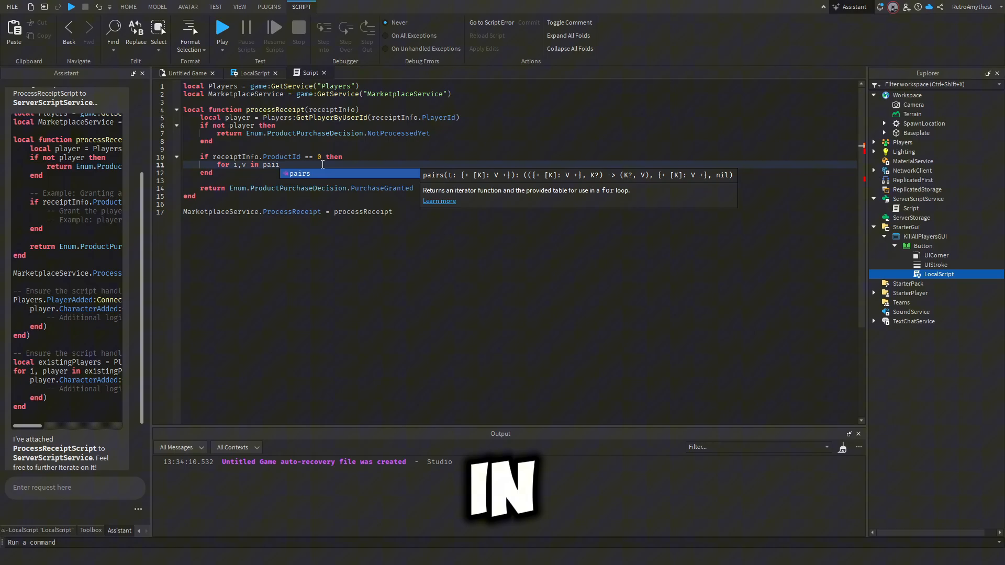
text((p)
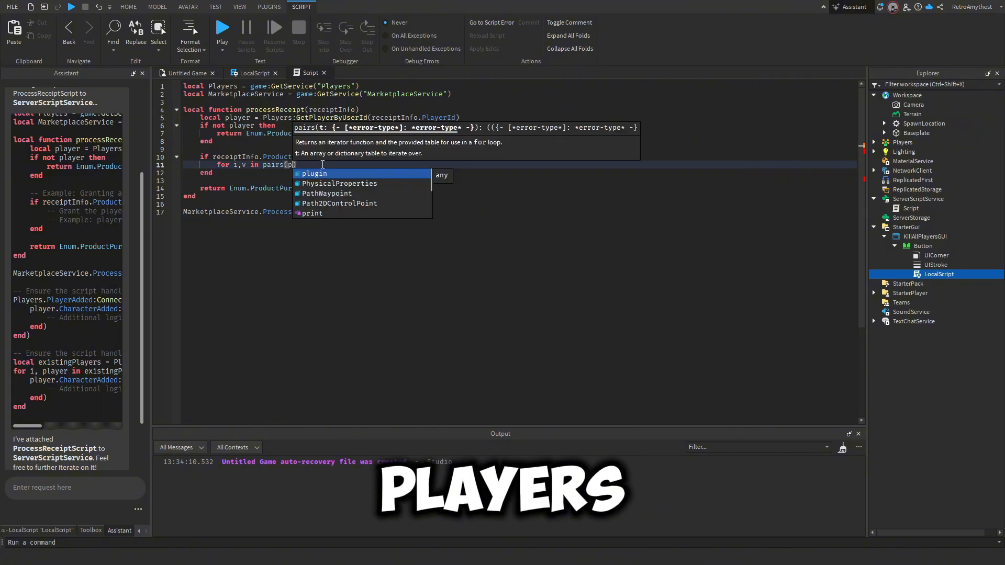
text(Players:getPlayers()
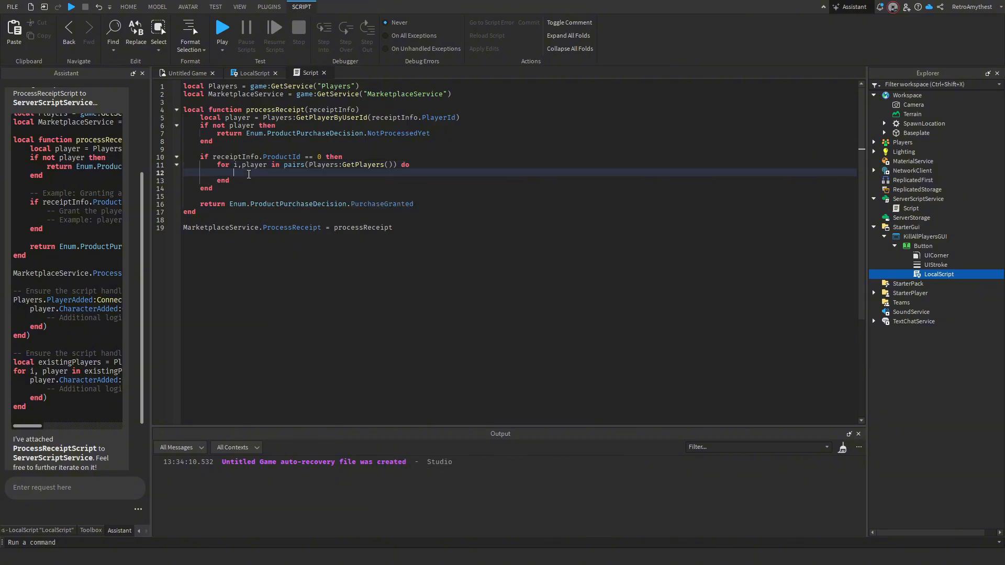
text(player.Character)
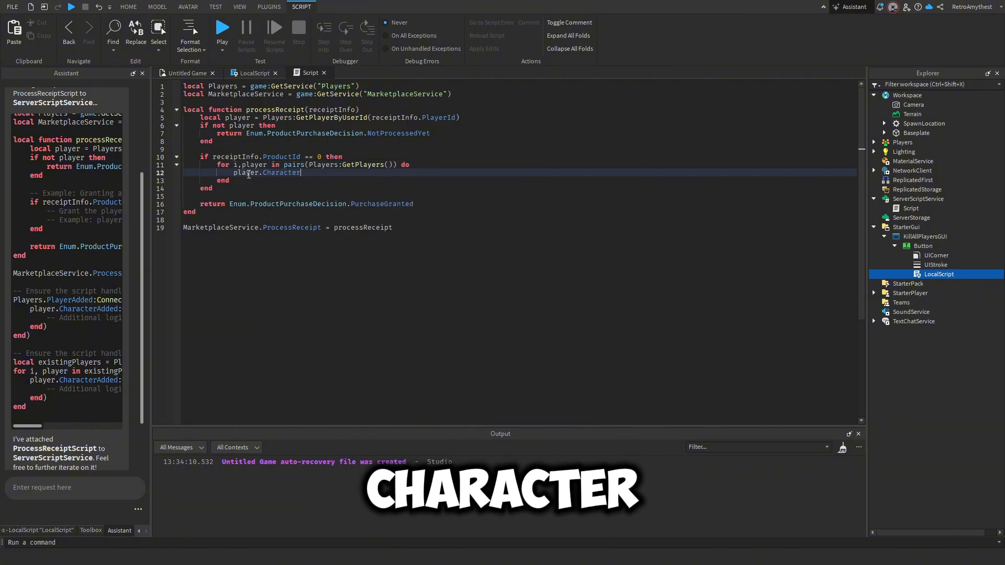
text(:WaitForChild("Humanoid").H)
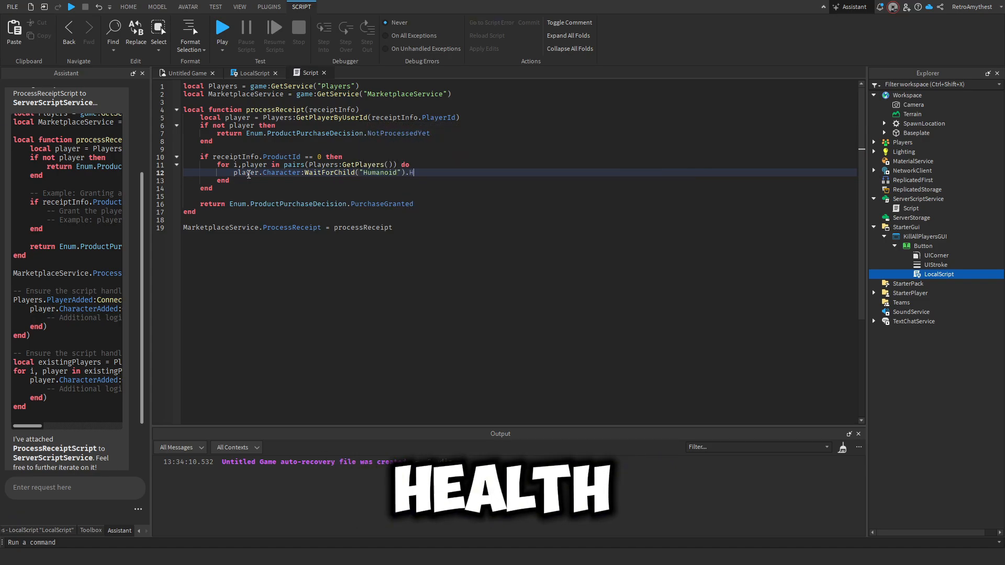
text(ealth =)
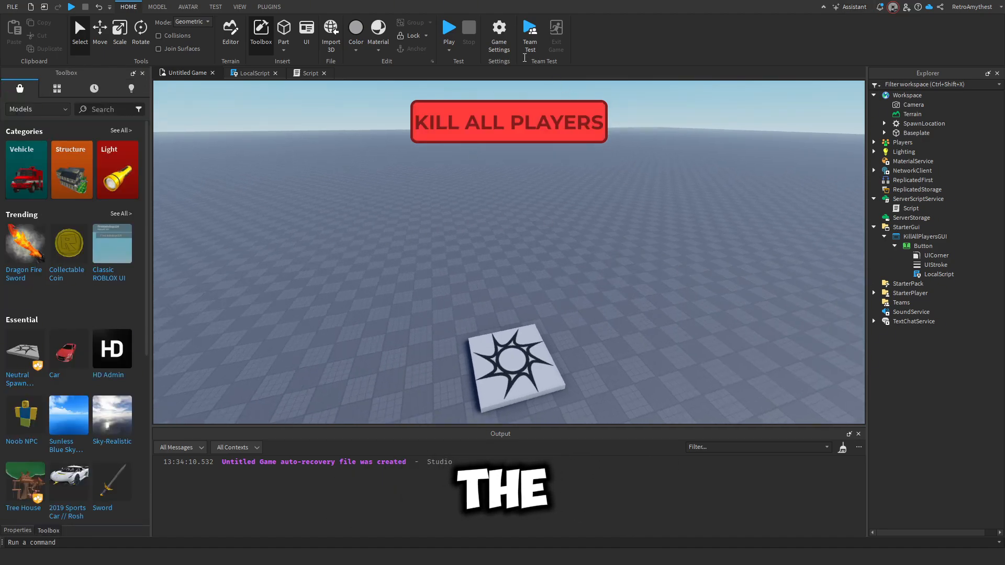
Create a developer product named Kill All Players priced at 150 in Monetization settings.
click(499, 32)
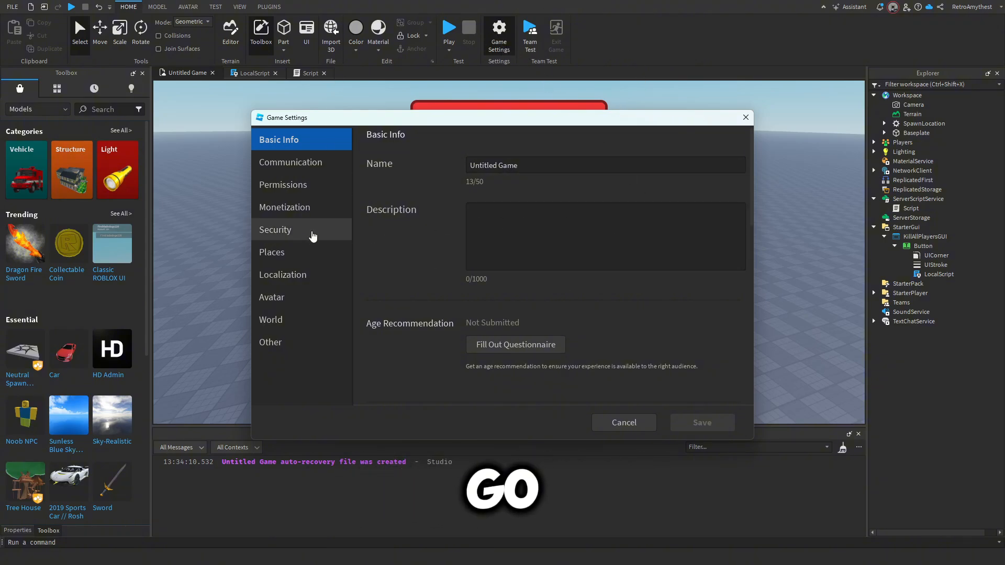
click(286, 208)
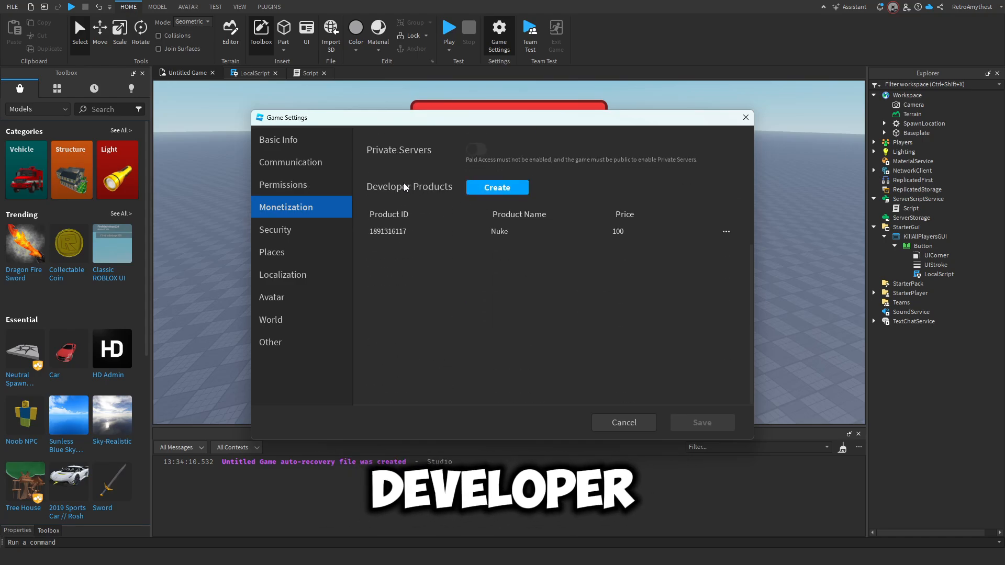
click(496, 187)
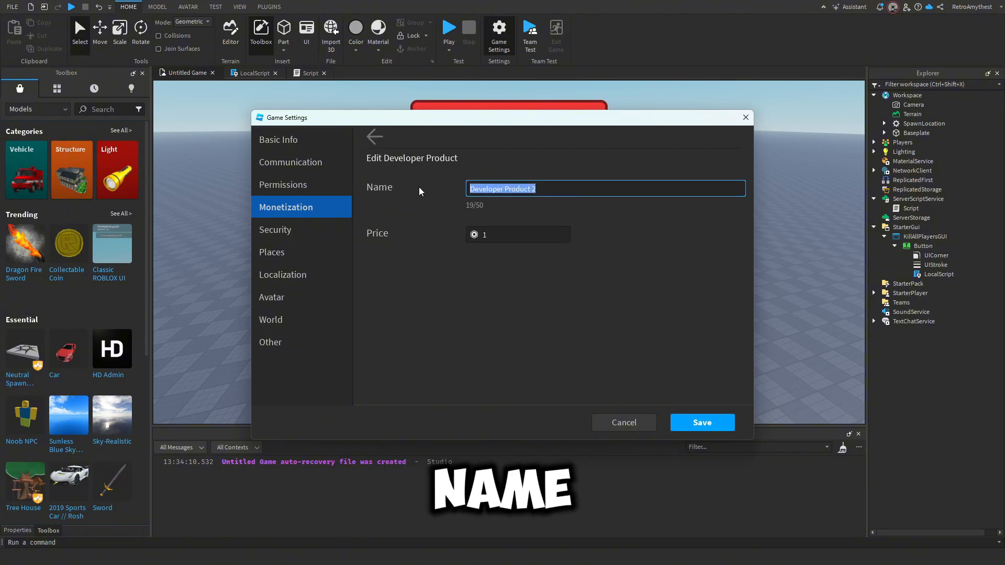
text(Kill All)
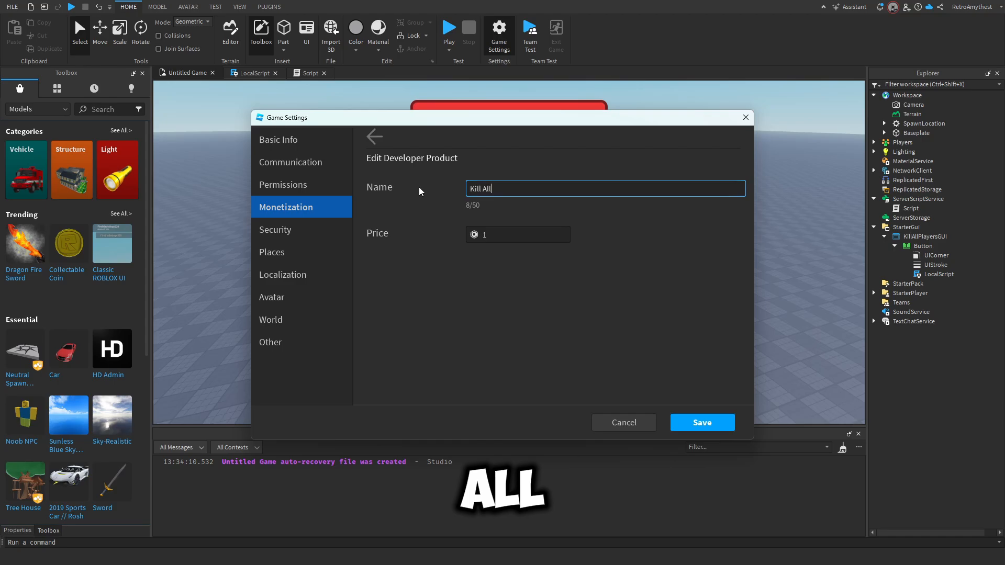
text(Players)
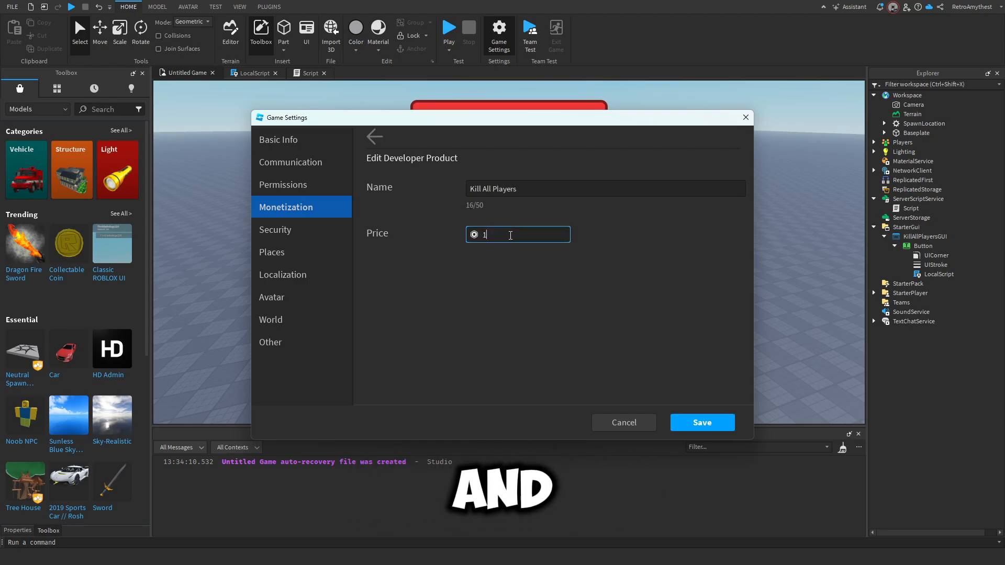
text(56)
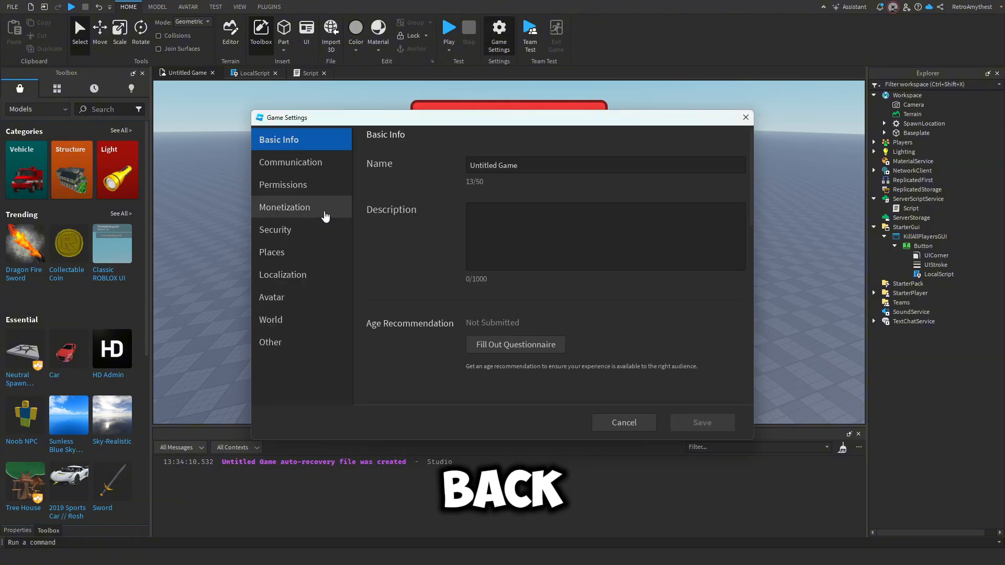
Copy the new product's ID from the developer products list.
click(285, 207)
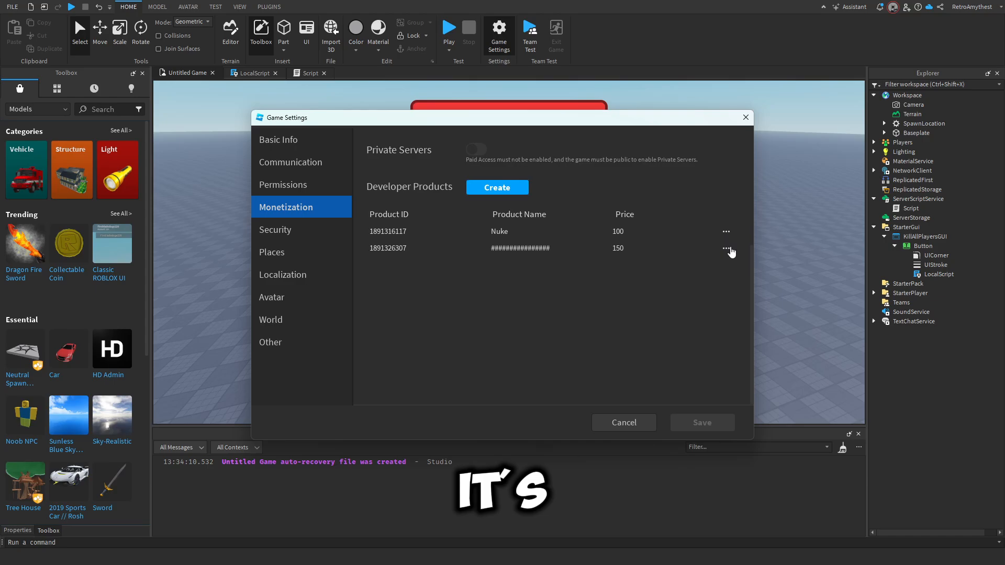
click(725, 249)
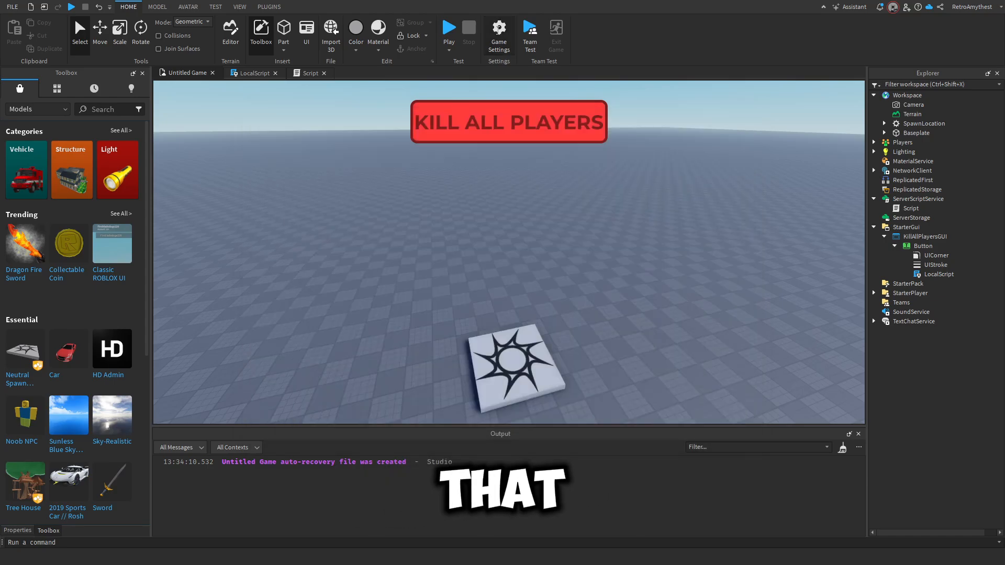
click(498, 33)
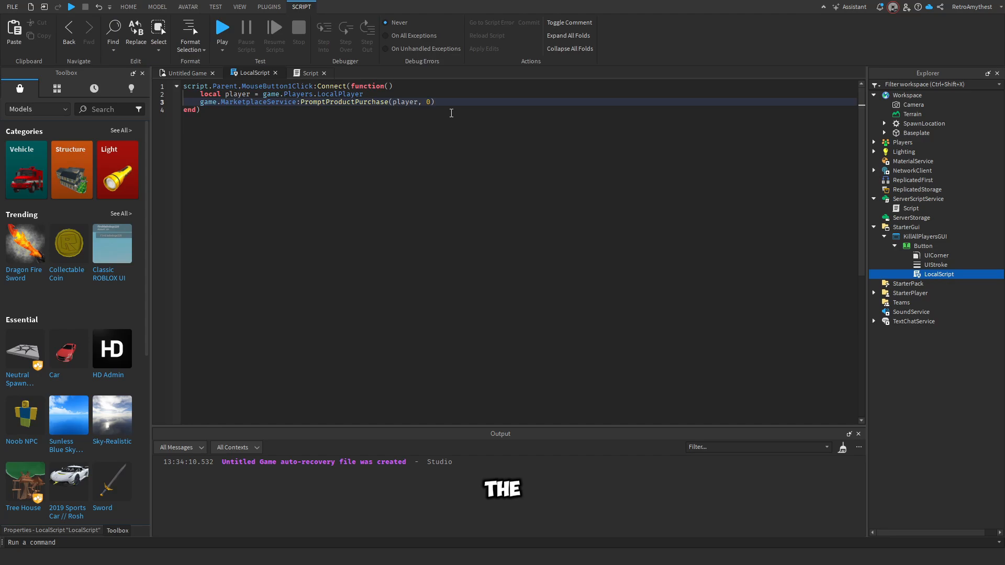
text(1891326307)
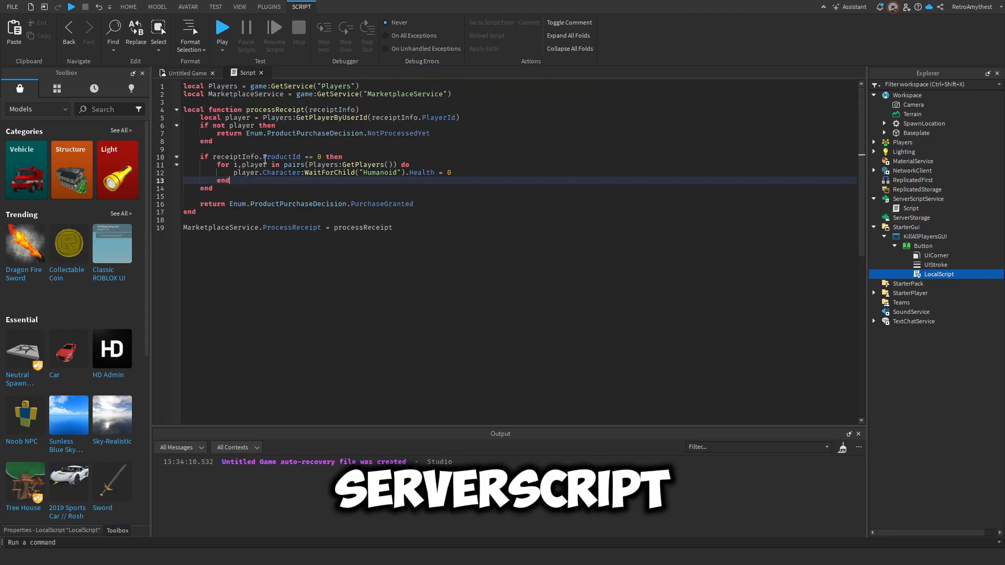
text(1891326307)
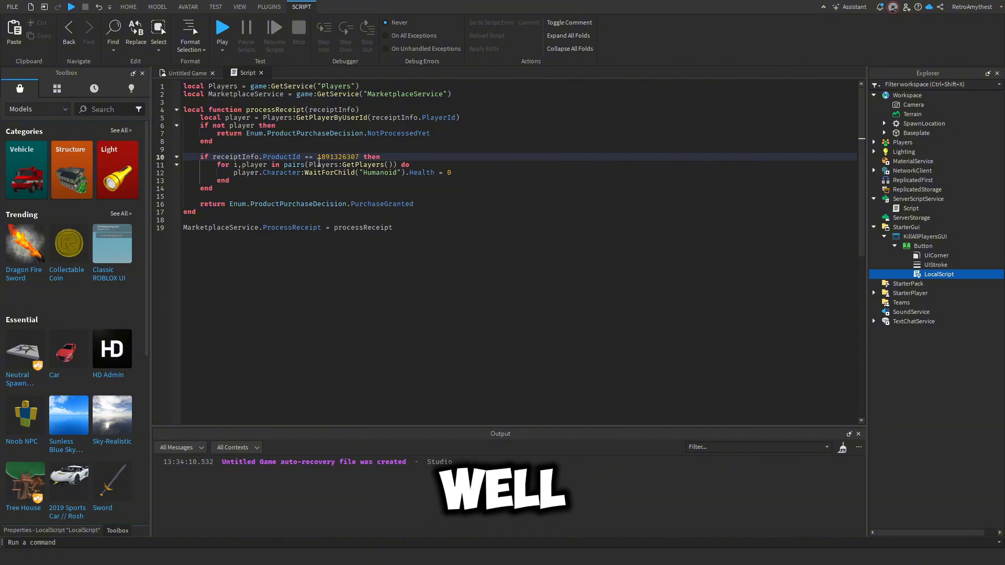
click(128, 7)
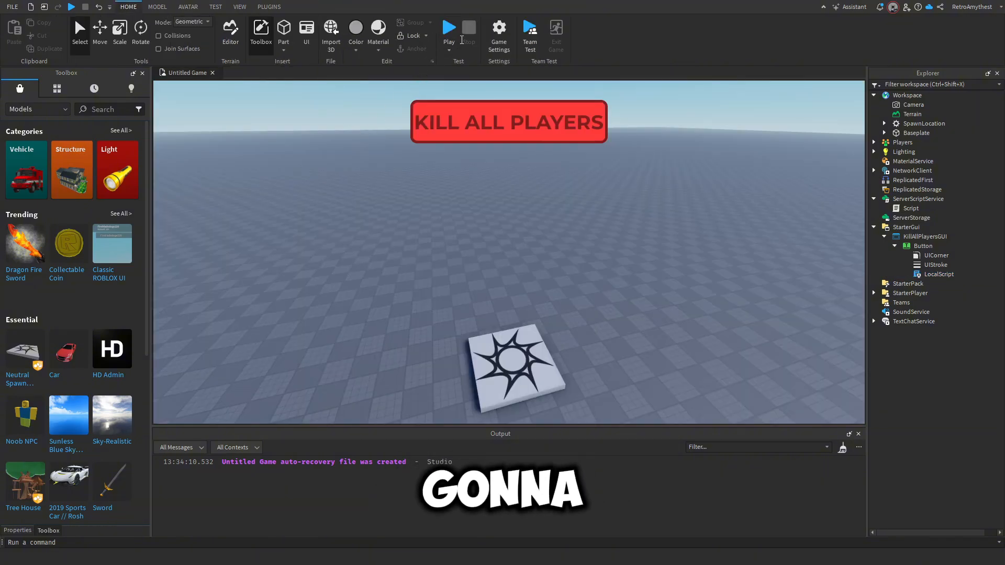
Playtest, buy the 150 Robux product from KILL ALL PLAYERS twice and confirm the character dies.
click(448, 27)
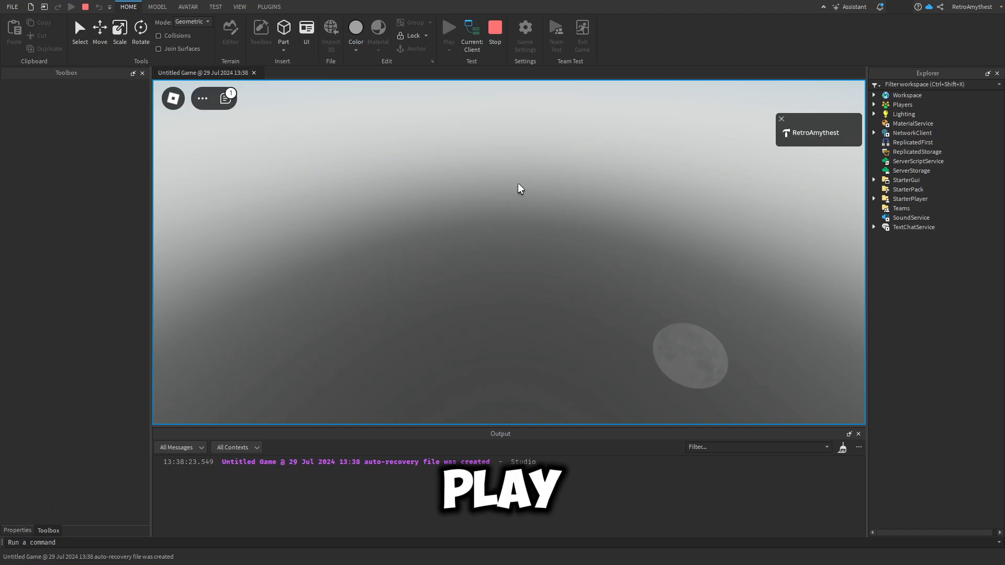
click(448, 29)
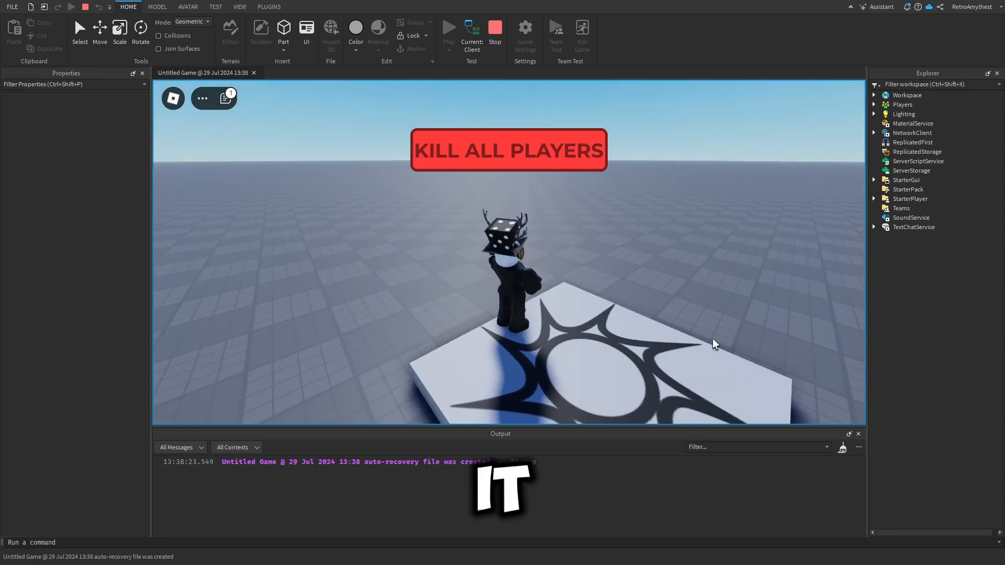
click(507, 150)
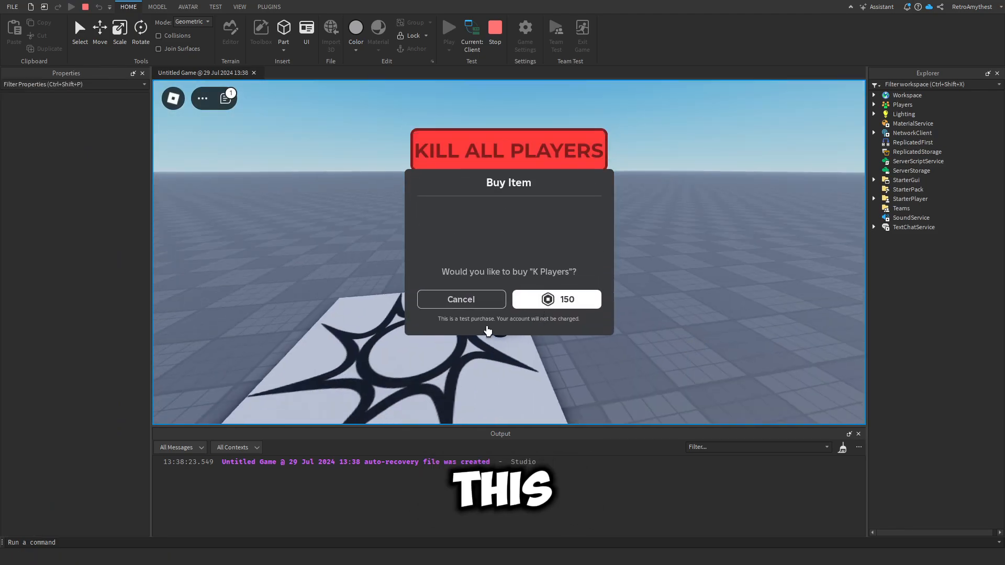
mouse_move(540, 308)
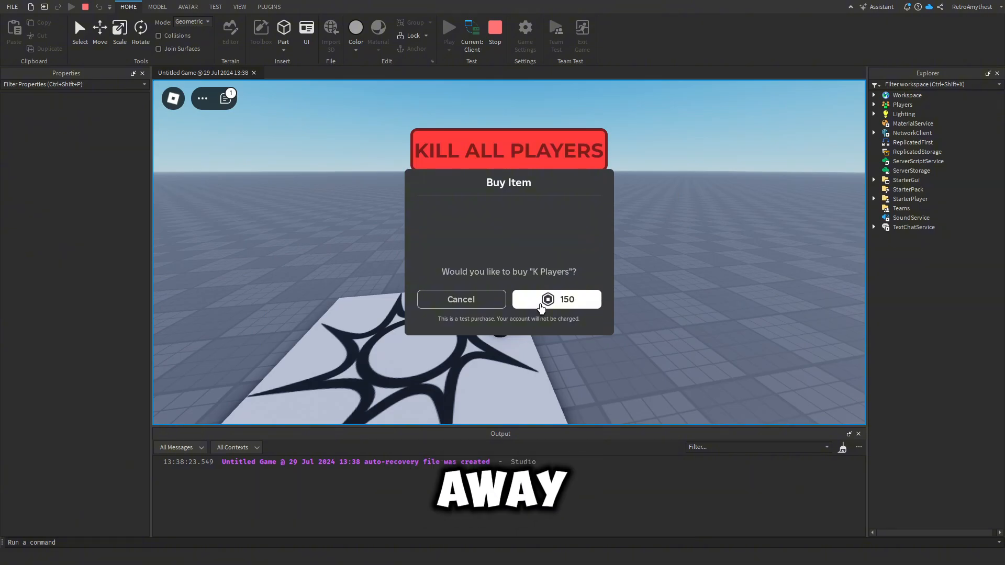
mouse_move(456, 333)
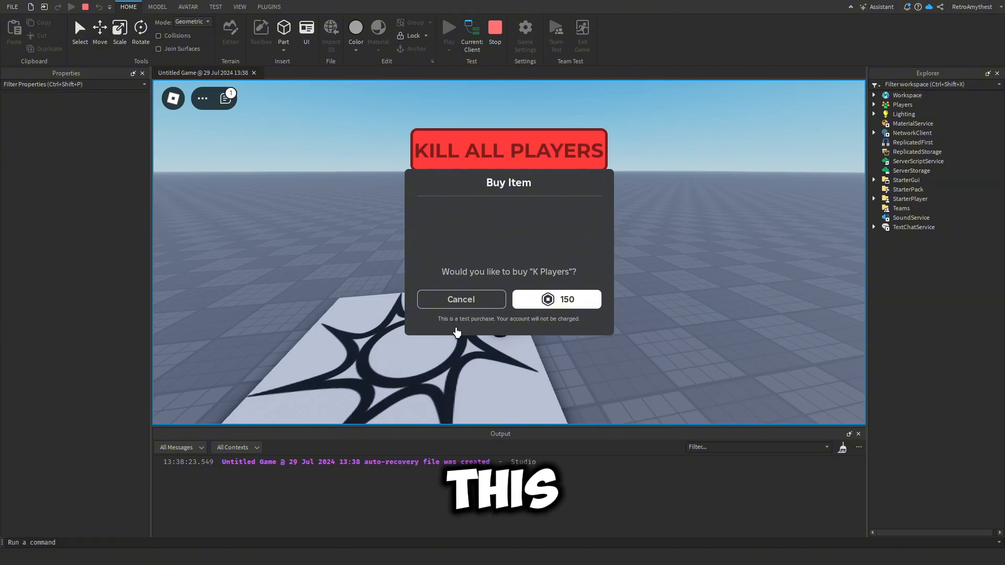
mouse_move(575, 326)
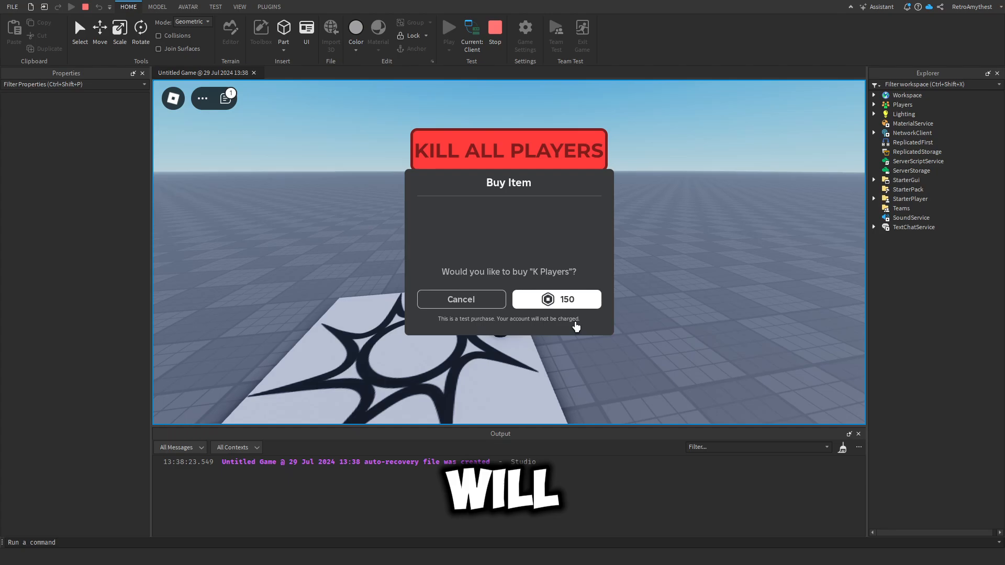
click(555, 300)
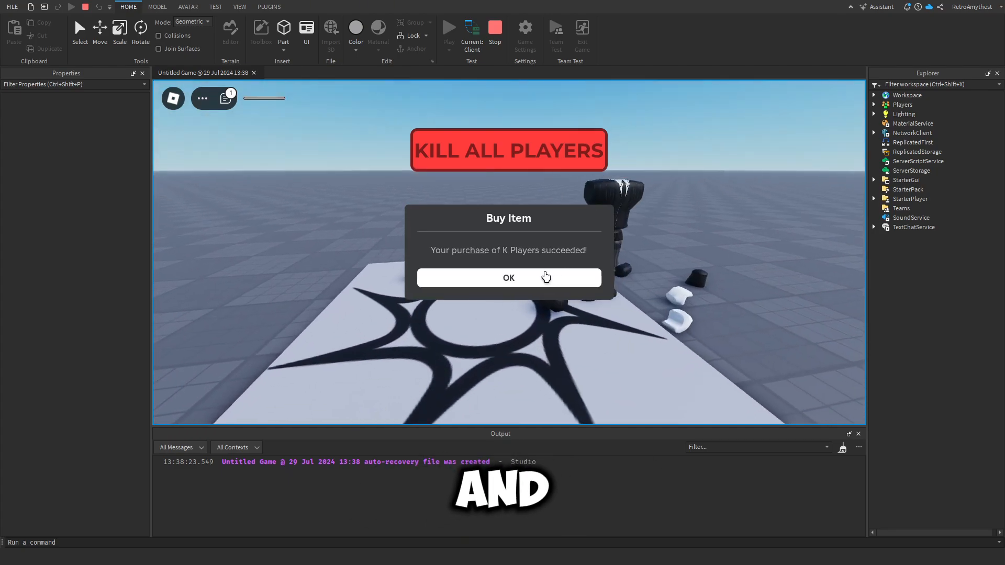
click(507, 278)
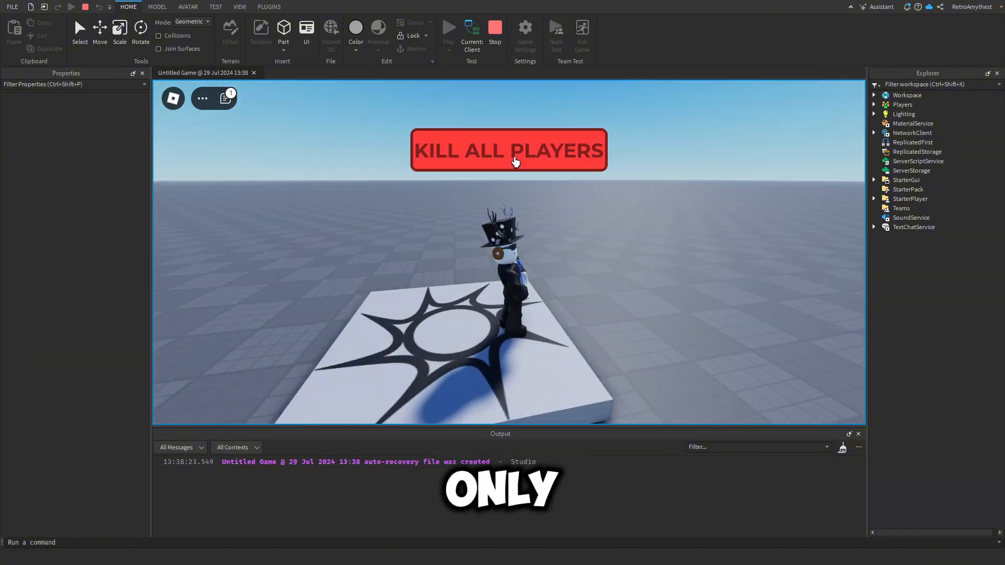
click(508, 150)
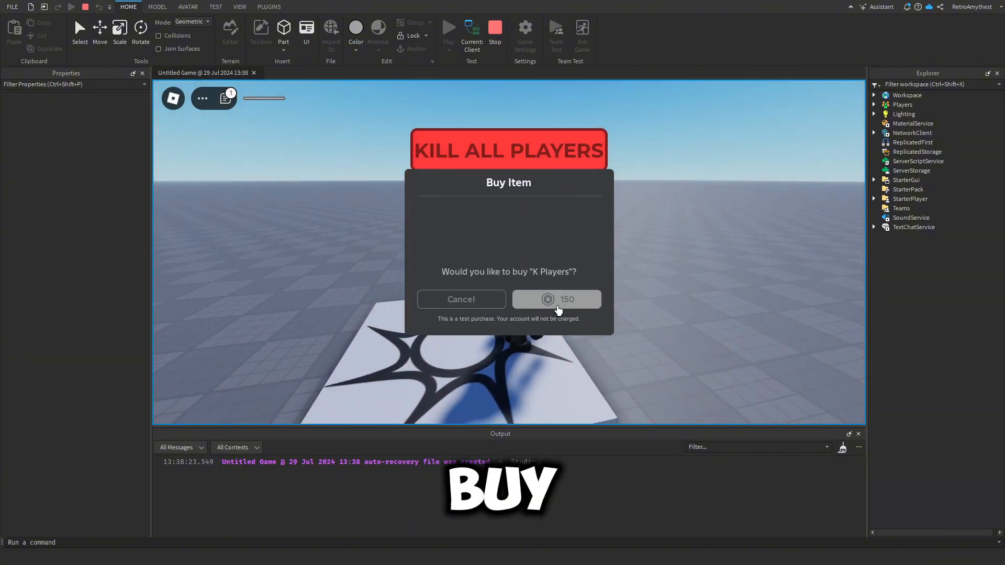
click(555, 299)
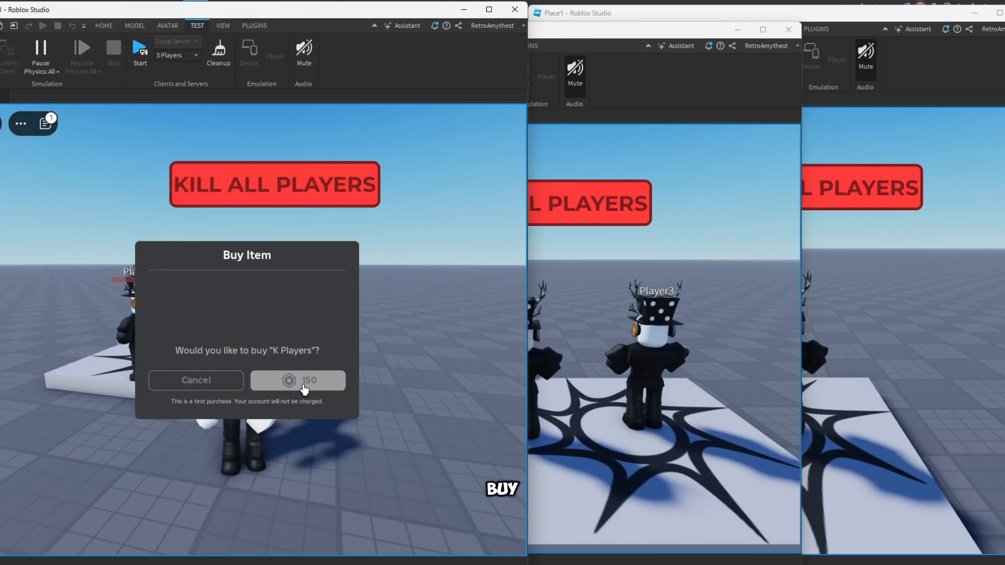
Buy the 150 Robux product in a three-player local server so every player dies at once.
click(297, 380)
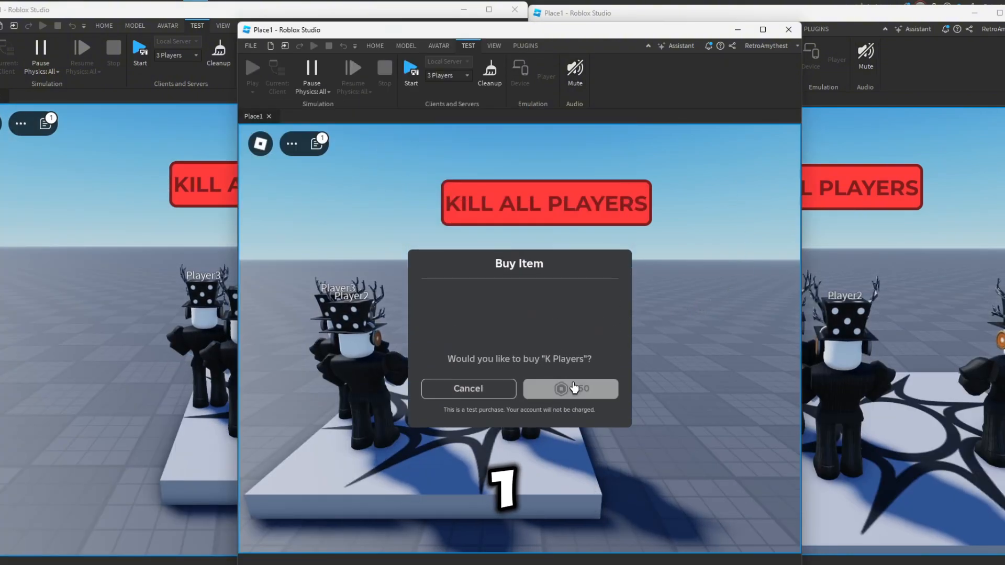
click(570, 388)
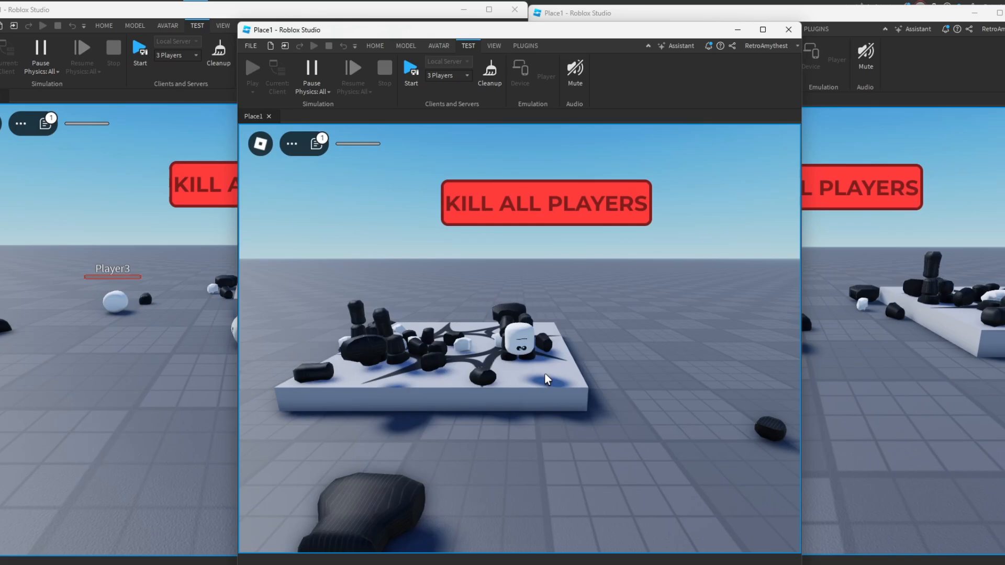